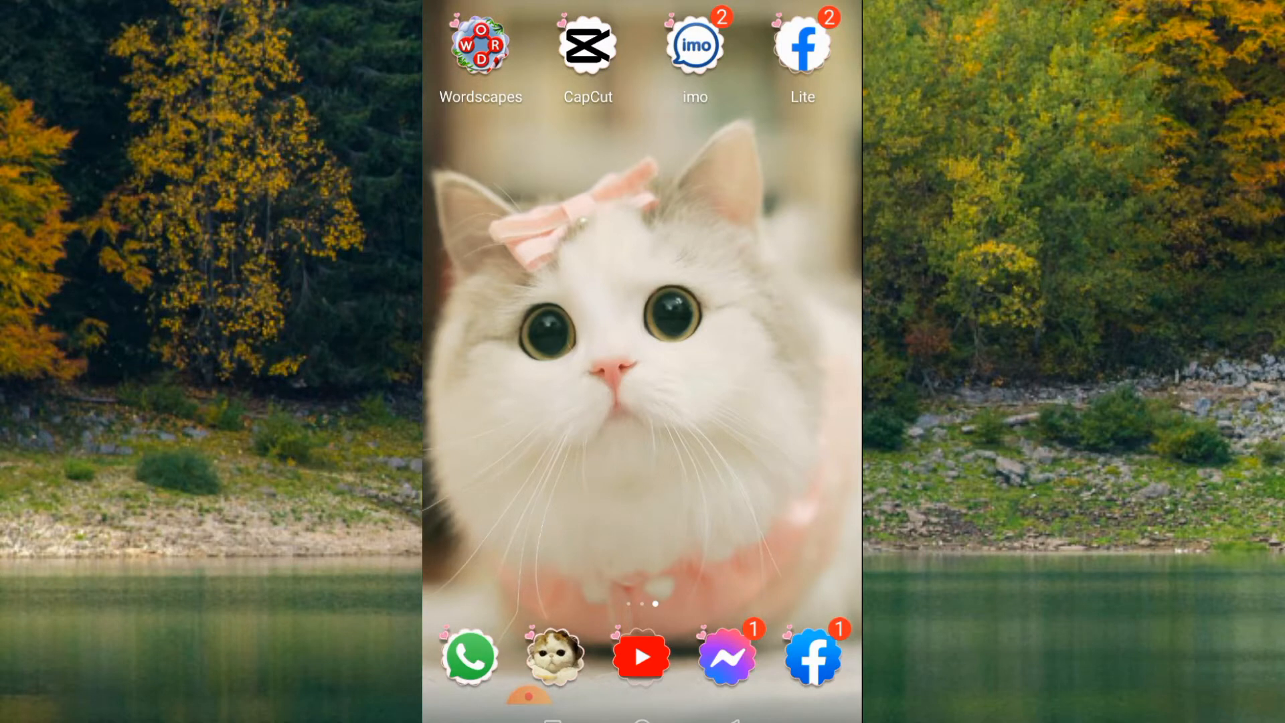
- From the Facebook app, reach Messenger and the chat showing 'sent a voice clip'
{"action": "left_click", "coordinate": [800, 46]}
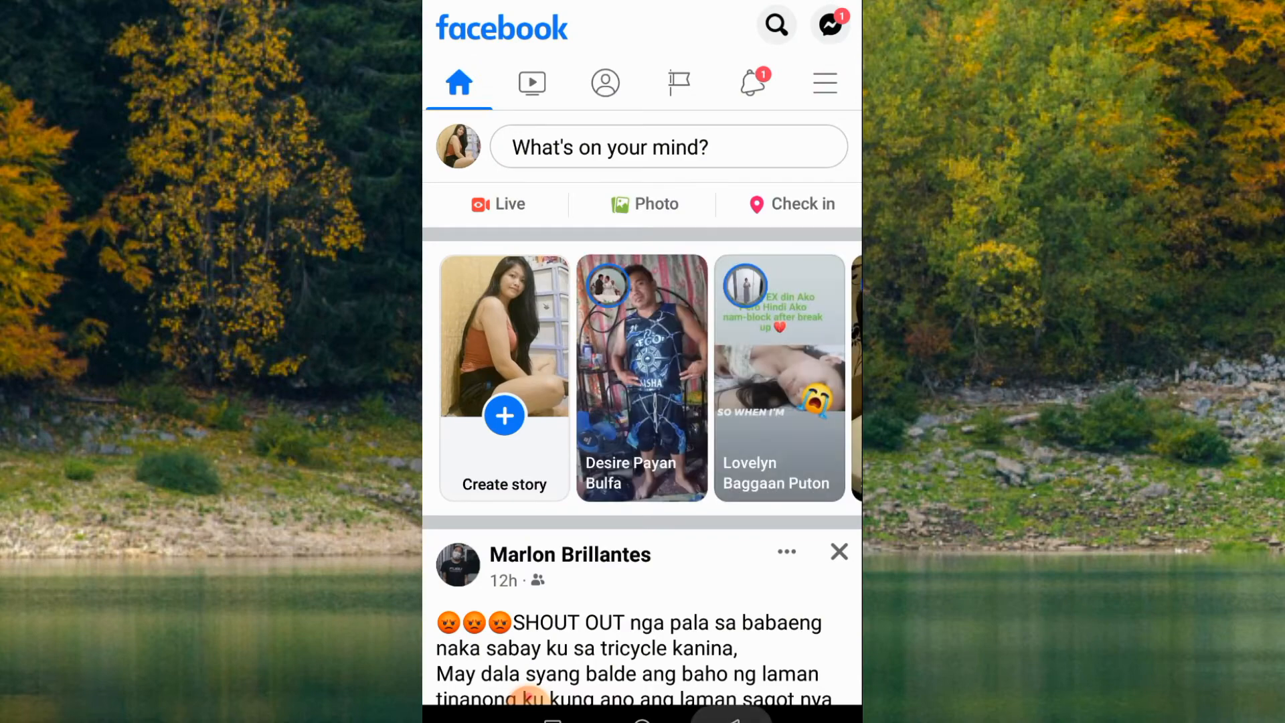
{"action": "left_click", "coordinate": [830, 24]}
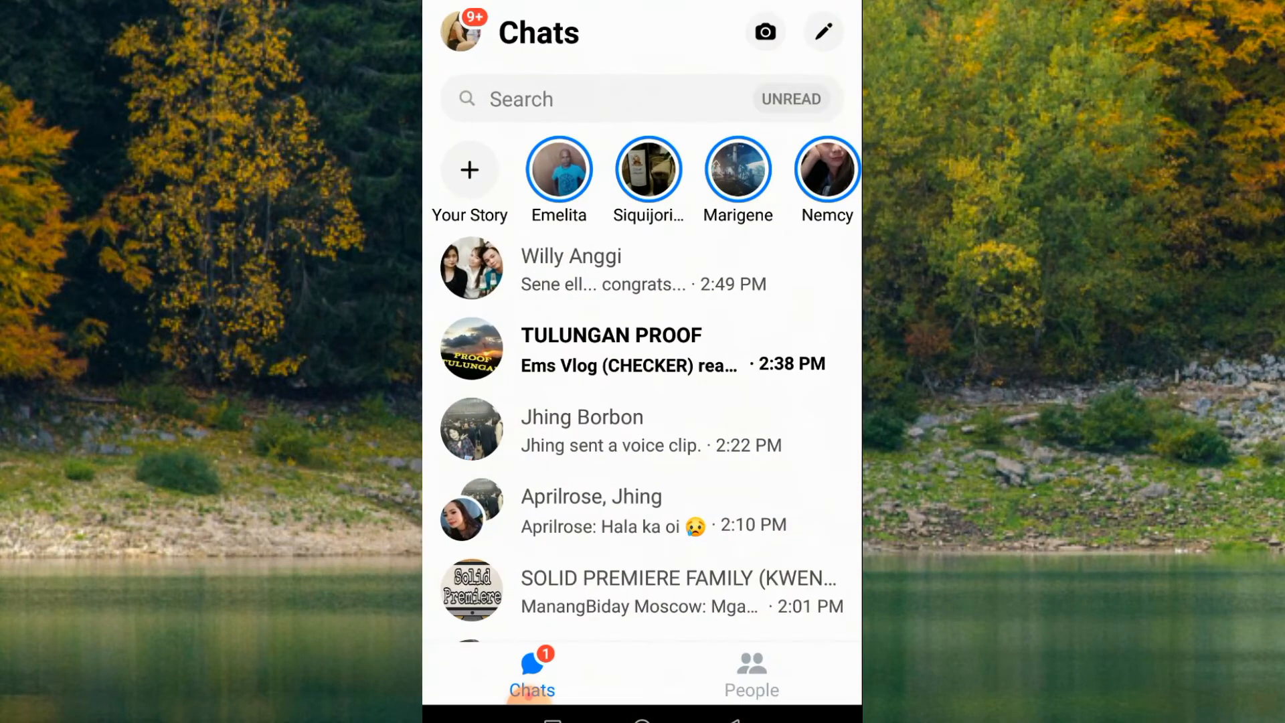
{"action": "left_click", "coordinate": [583, 428]}
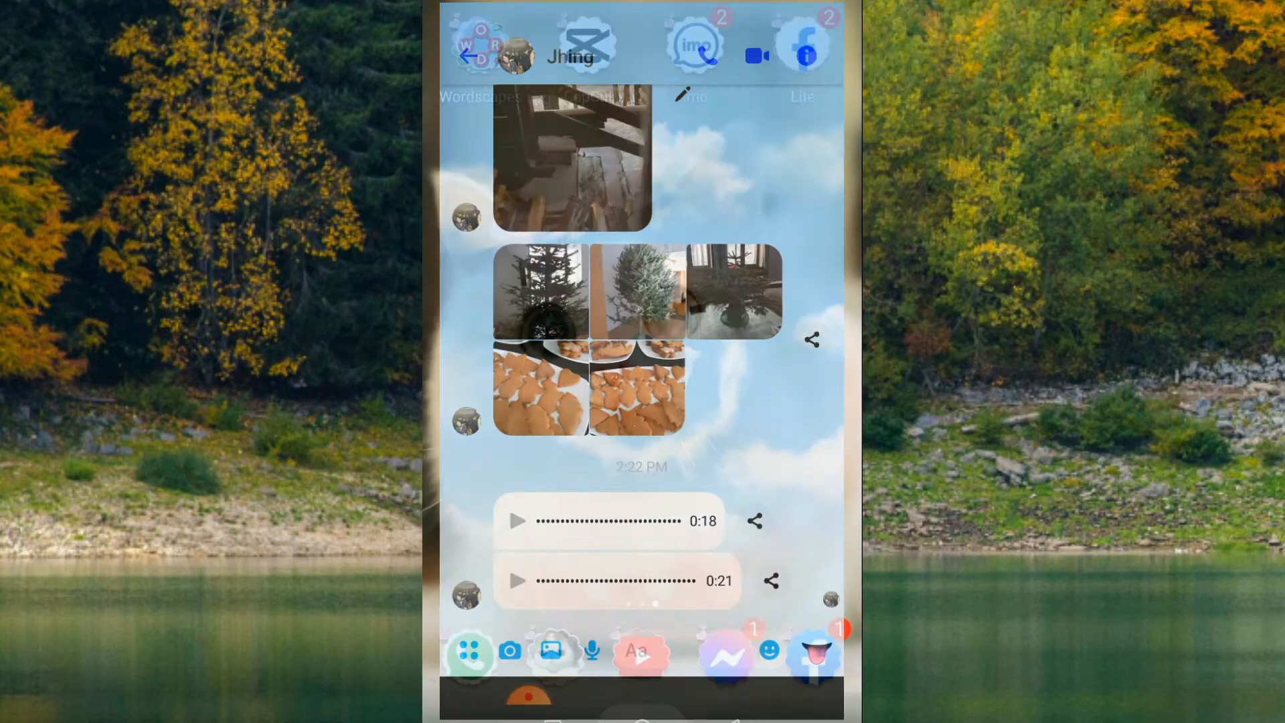
- In Chrome's address bar, search Google for 'facebook' using the history suggestion
{"action": "left_click", "coordinate": [470, 56]}
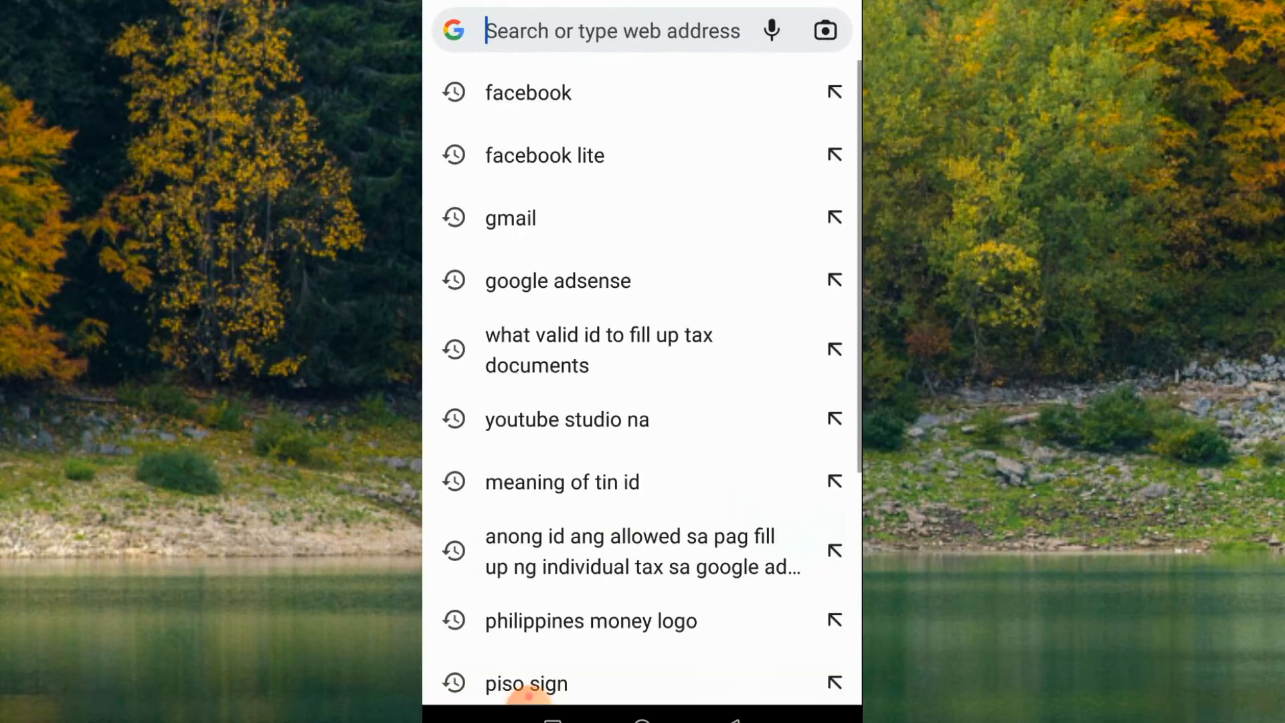
{"action": "type", "text": "dollar sign"}
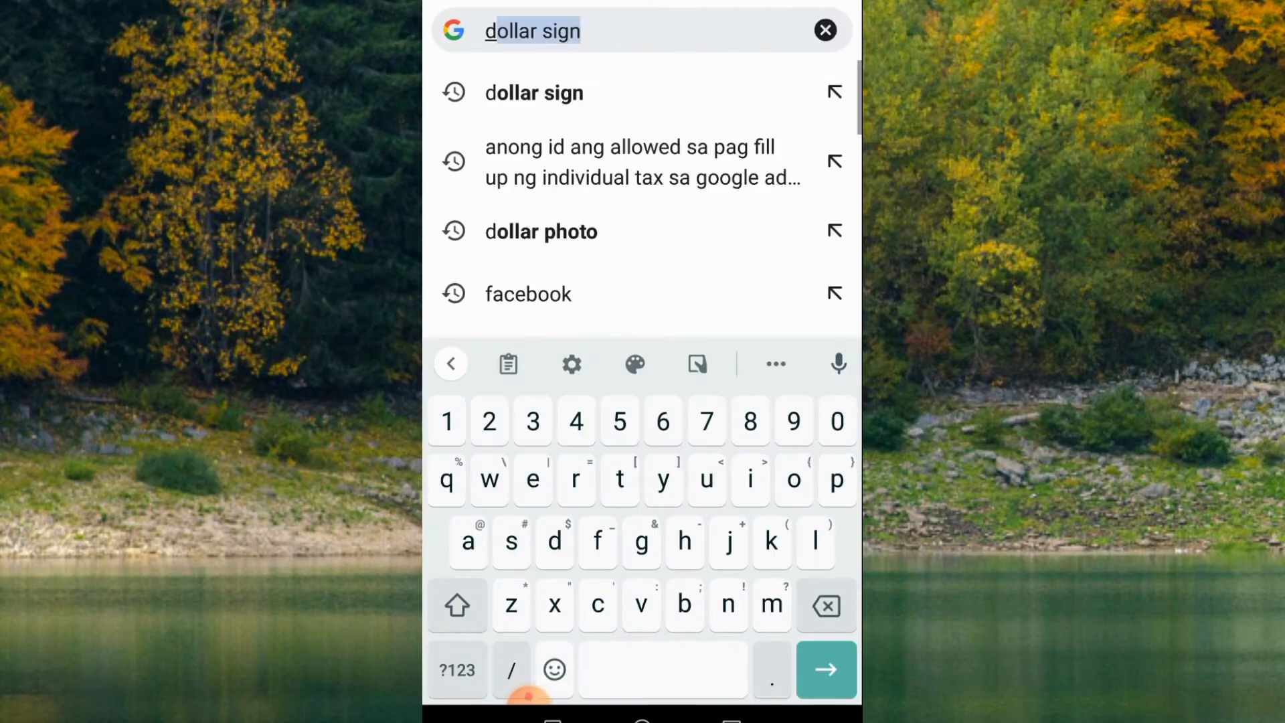
{"action": "type", "text": "dfac"}
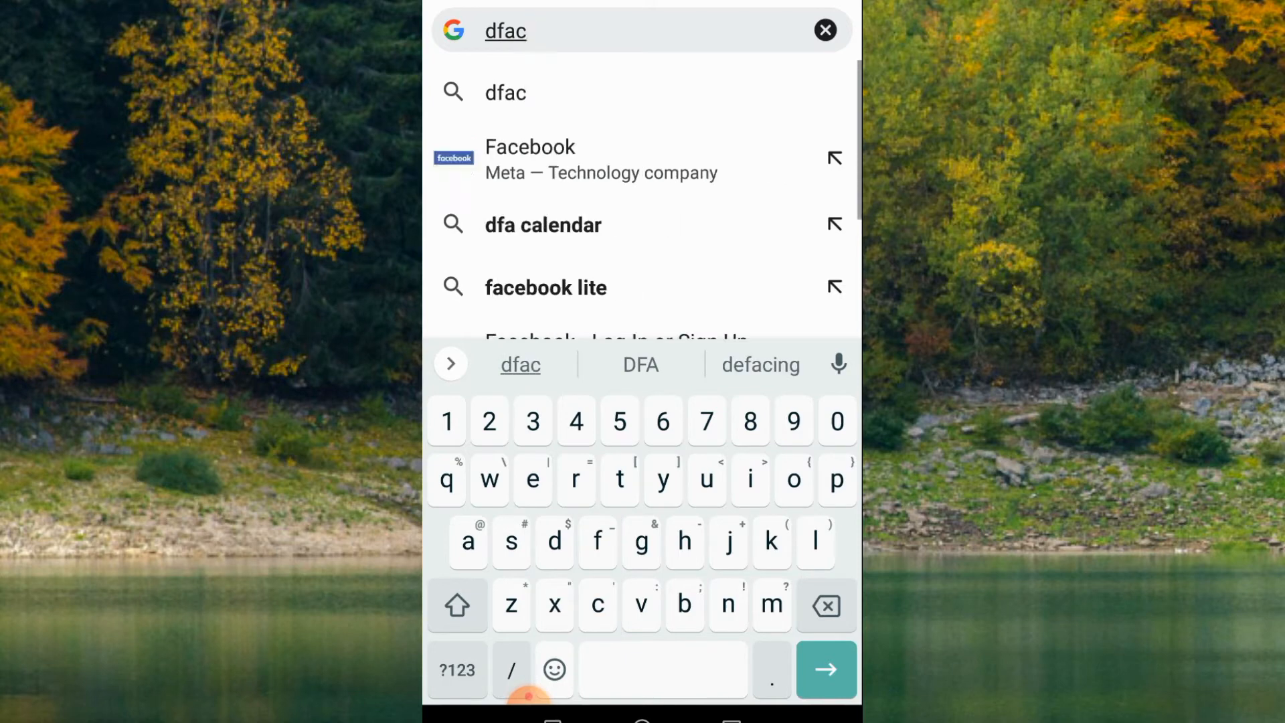
{"action": "left_click", "coordinate": [825, 30]}
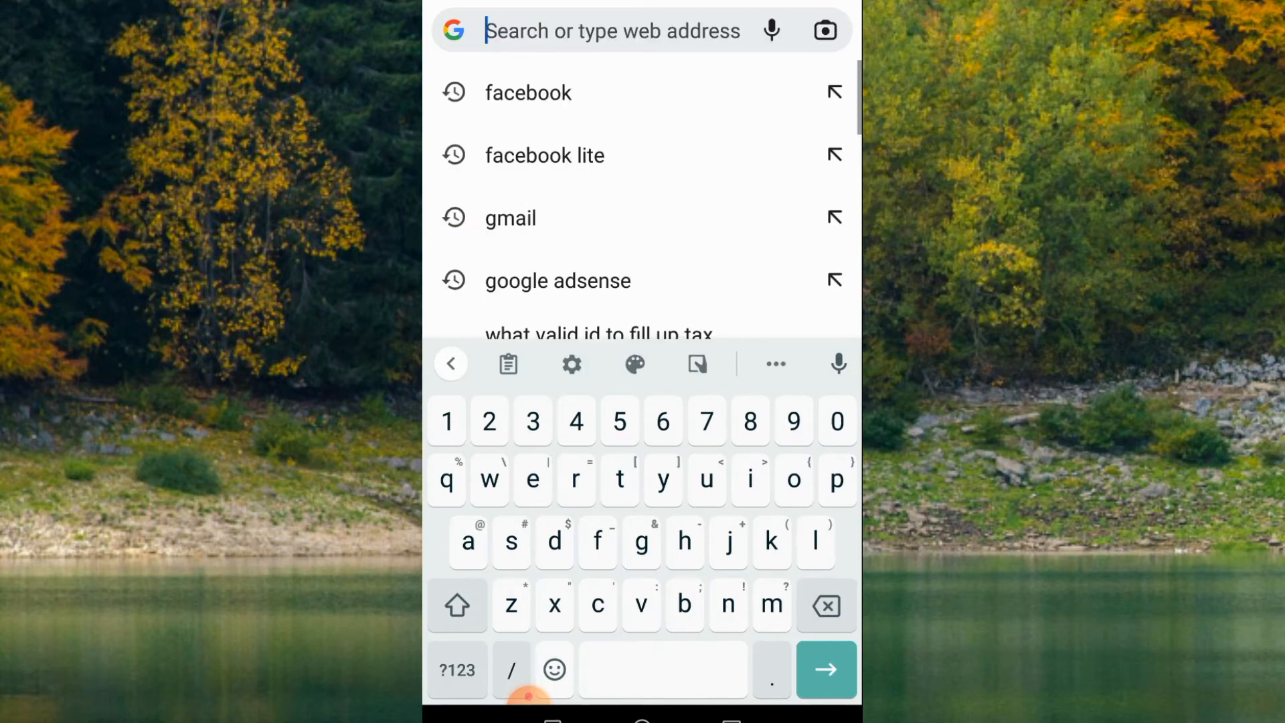
{"action": "left_click", "coordinate": [527, 93]}
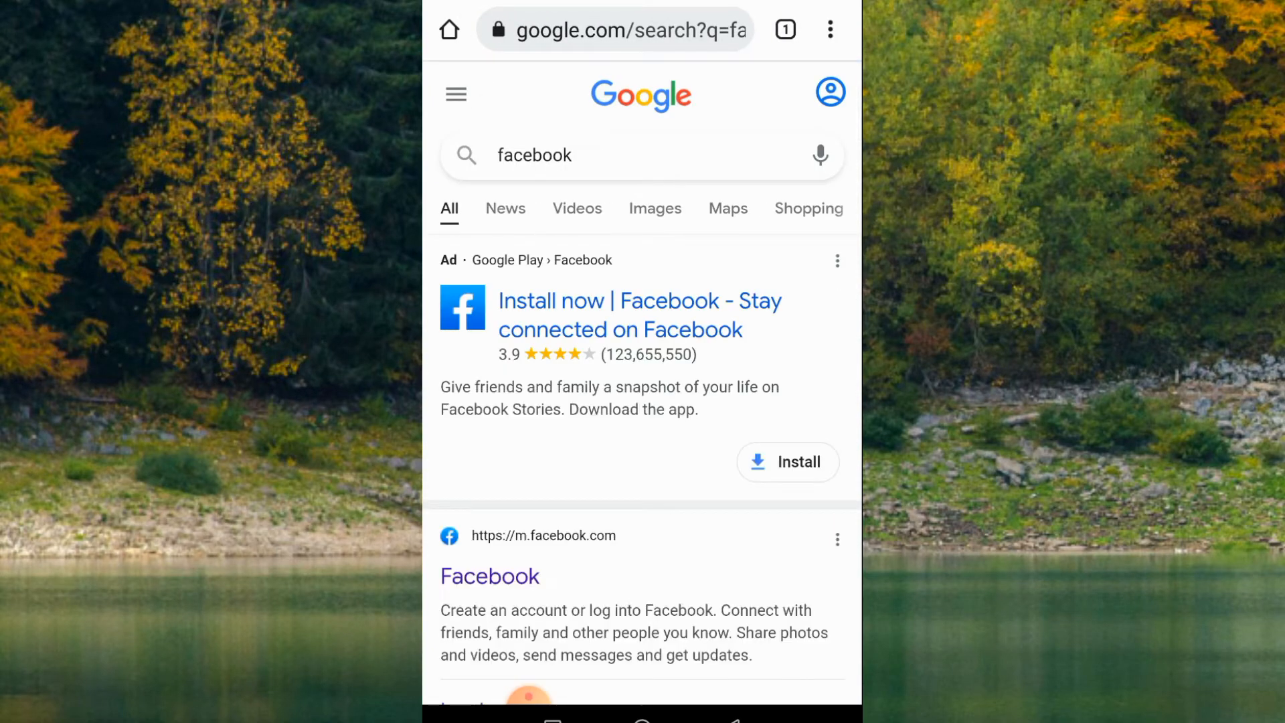
{"action": "scroll", "scroll_direction": "down", "scroll_amount": 3}
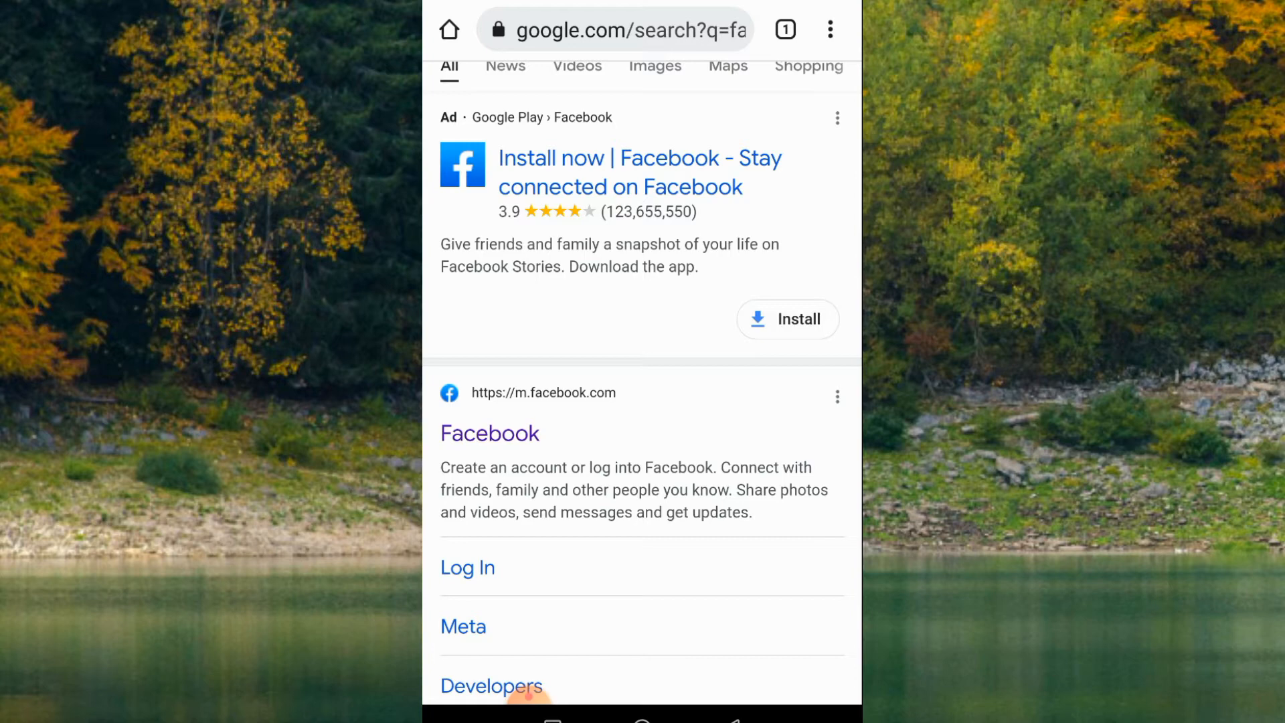
- Load m.facebook.com from the results and scroll through Chrome's three-dot menu
{"action": "left_click", "coordinate": [490, 432]}
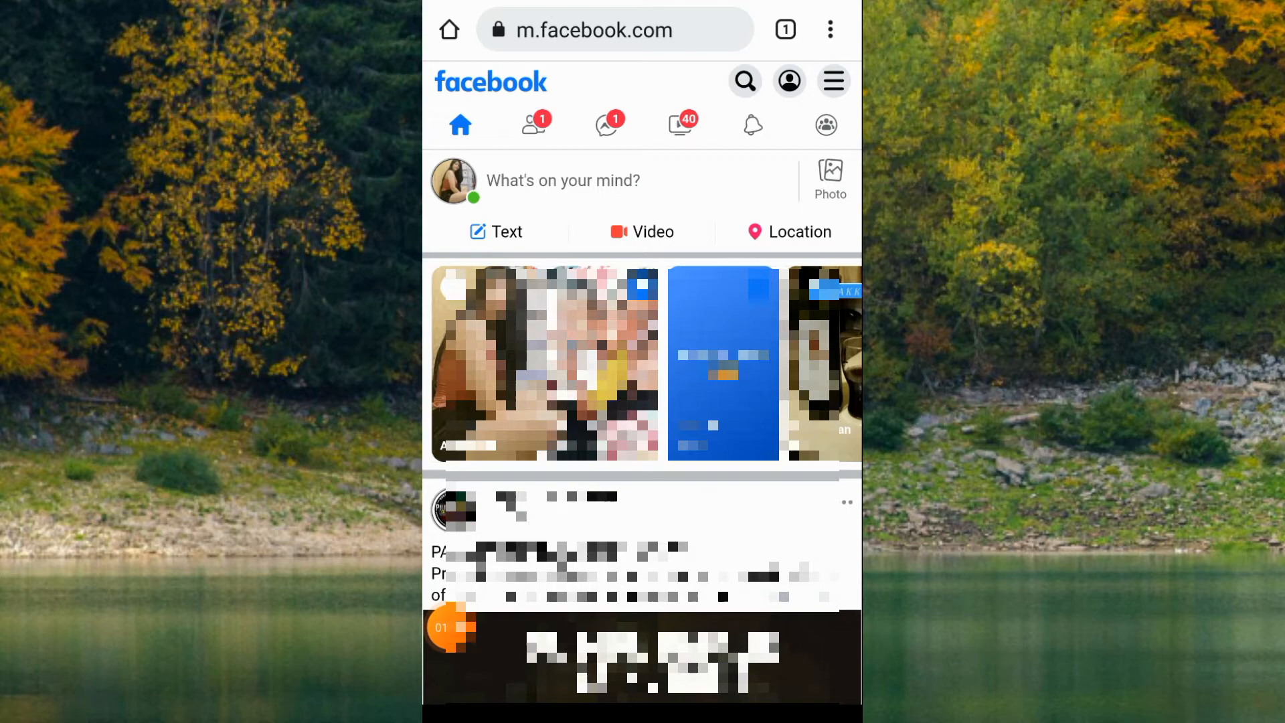
{"action": "left_click", "coordinate": [830, 28]}
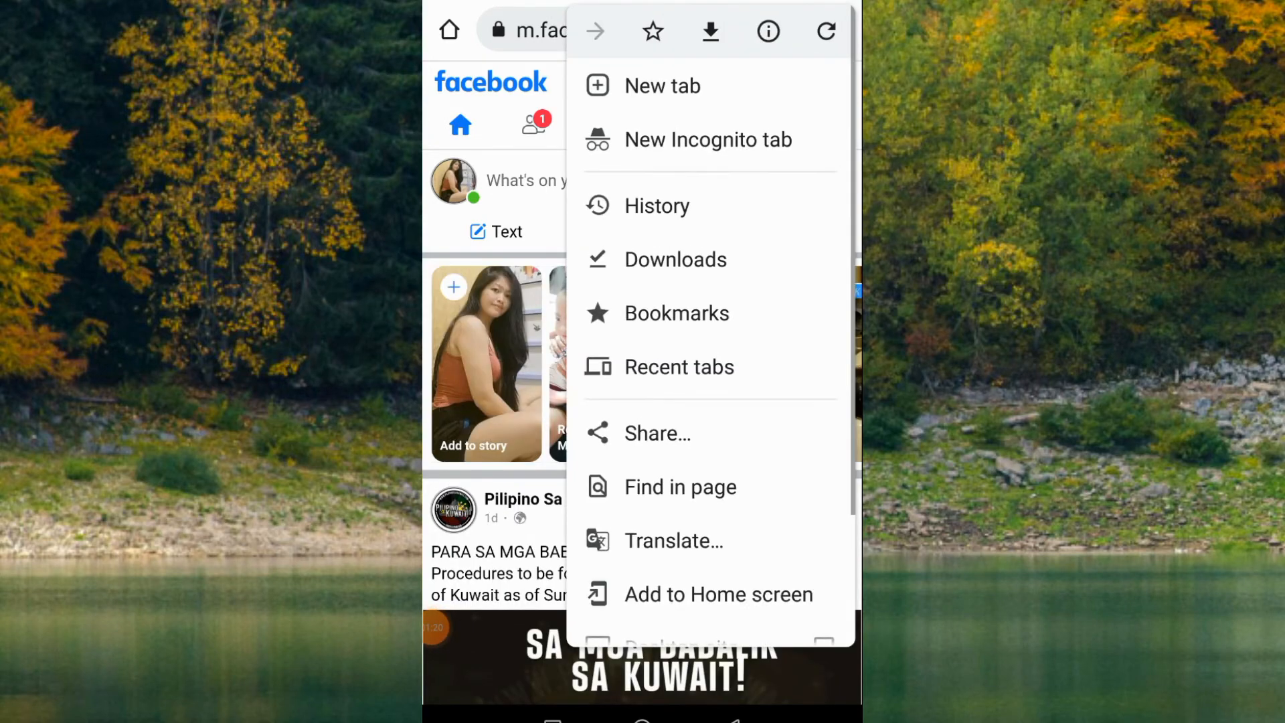
{"action": "scroll", "scroll_direction": "down", "scroll_amount": 3}
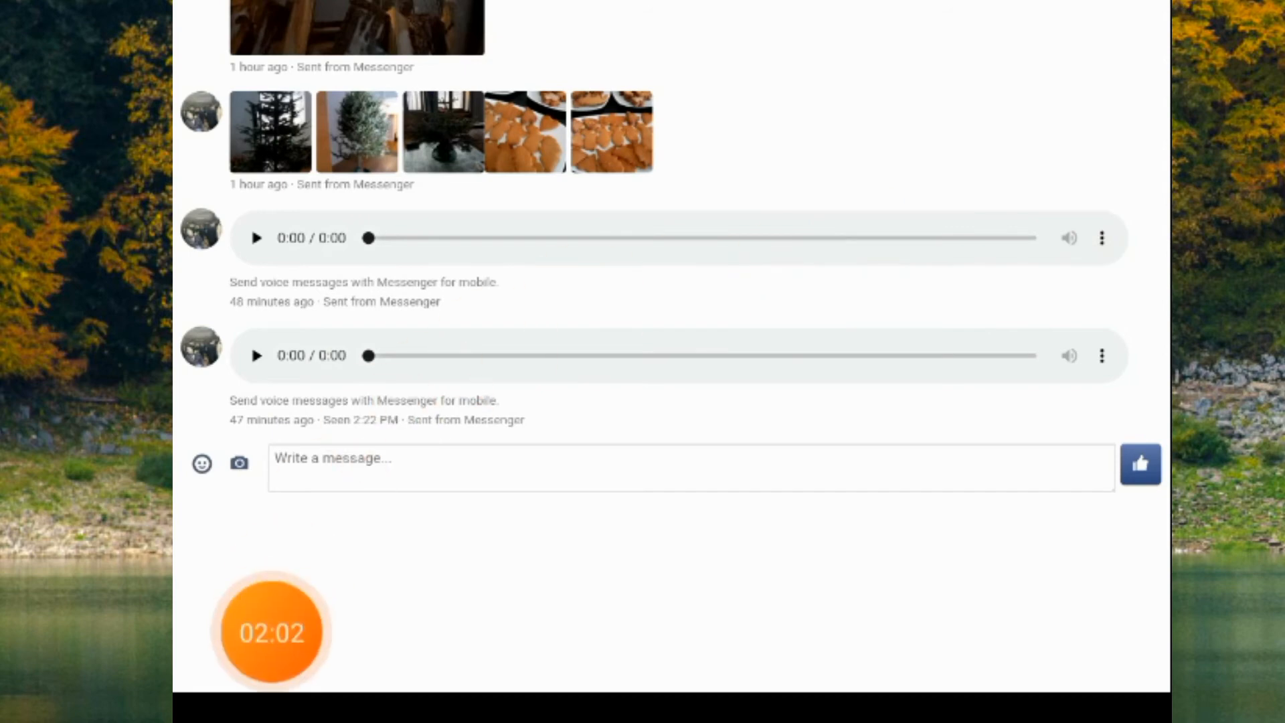
- Choose Download from the first voice message's three-dot options
{"action": "left_click", "coordinate": [1101, 238]}
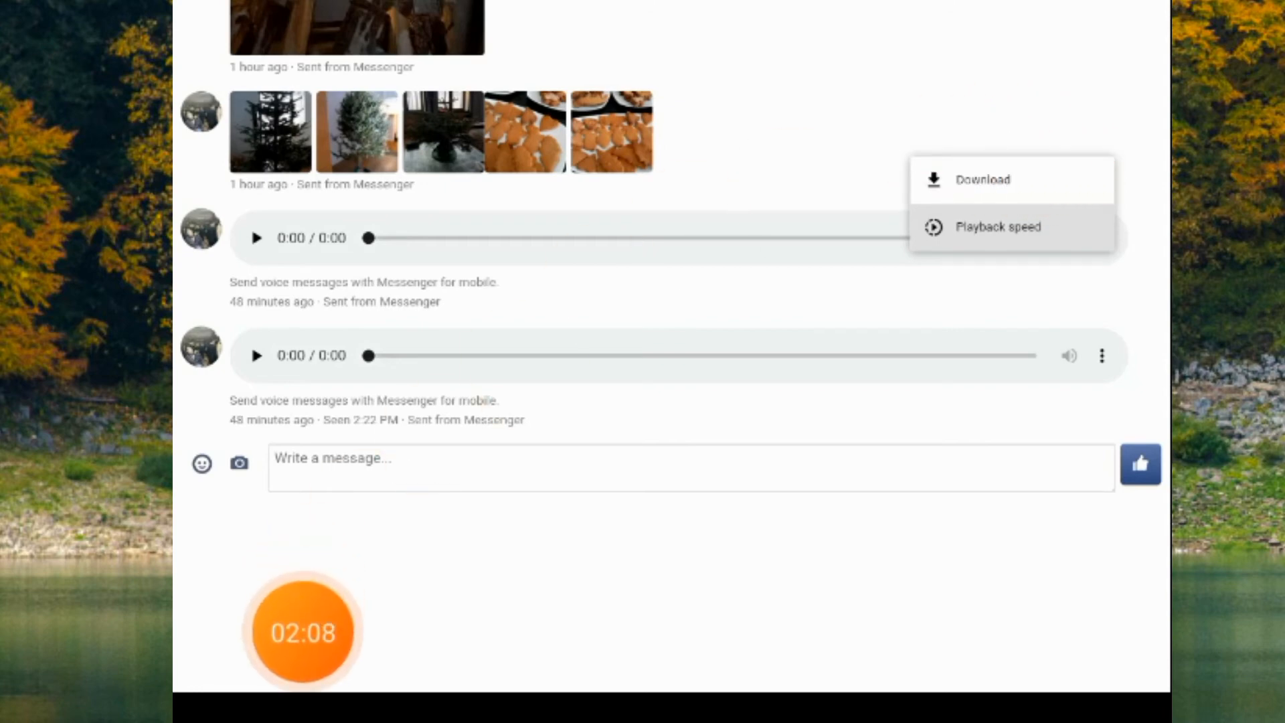
{"action": "left_click", "coordinate": [983, 179]}
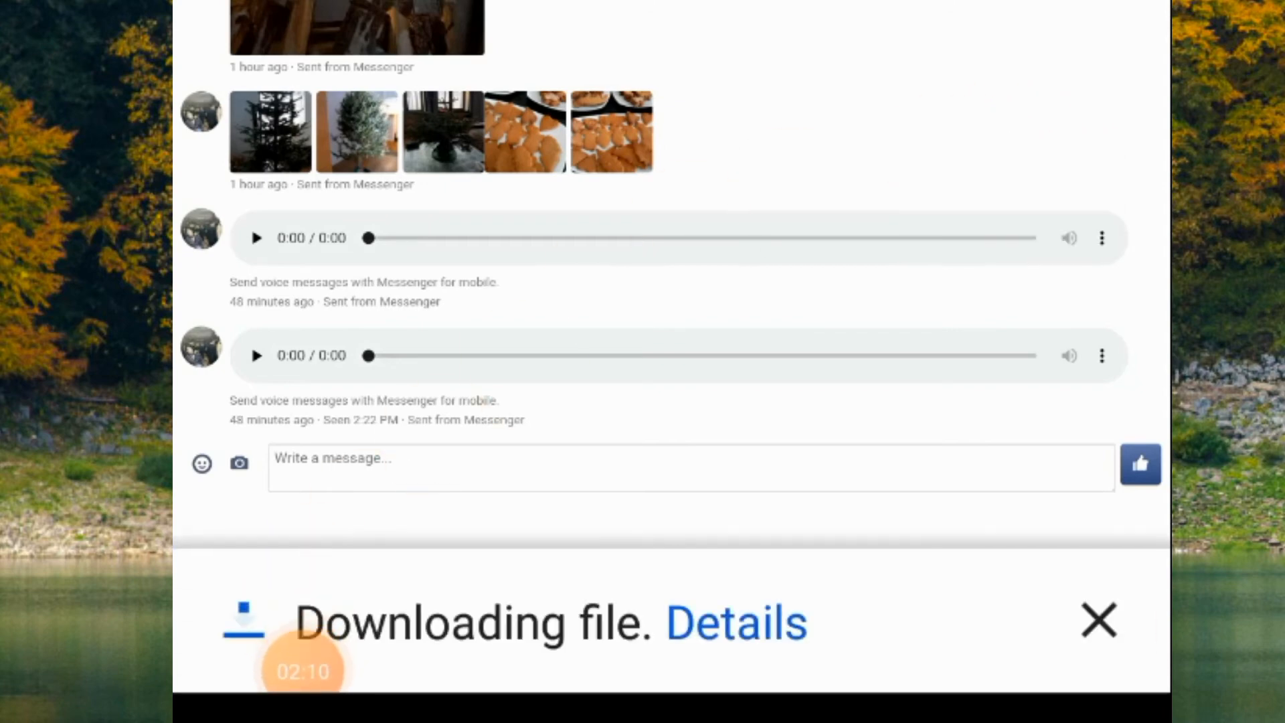